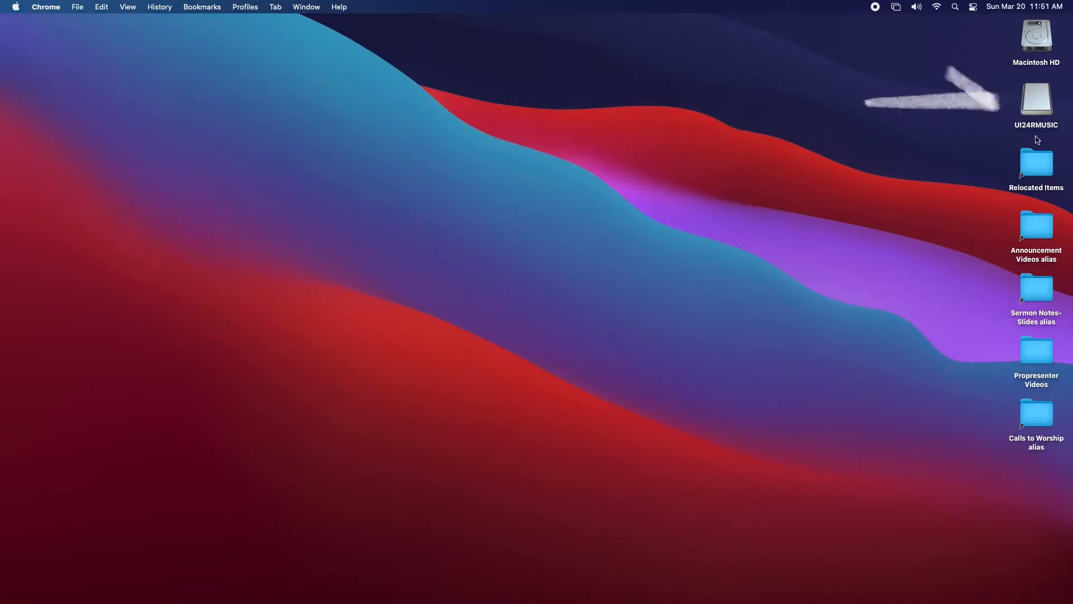
Browse UI24RMUSIC > Recordings and pick the newest file, uirec-20220320_184911.wav, for preview
double_click(1036, 97)
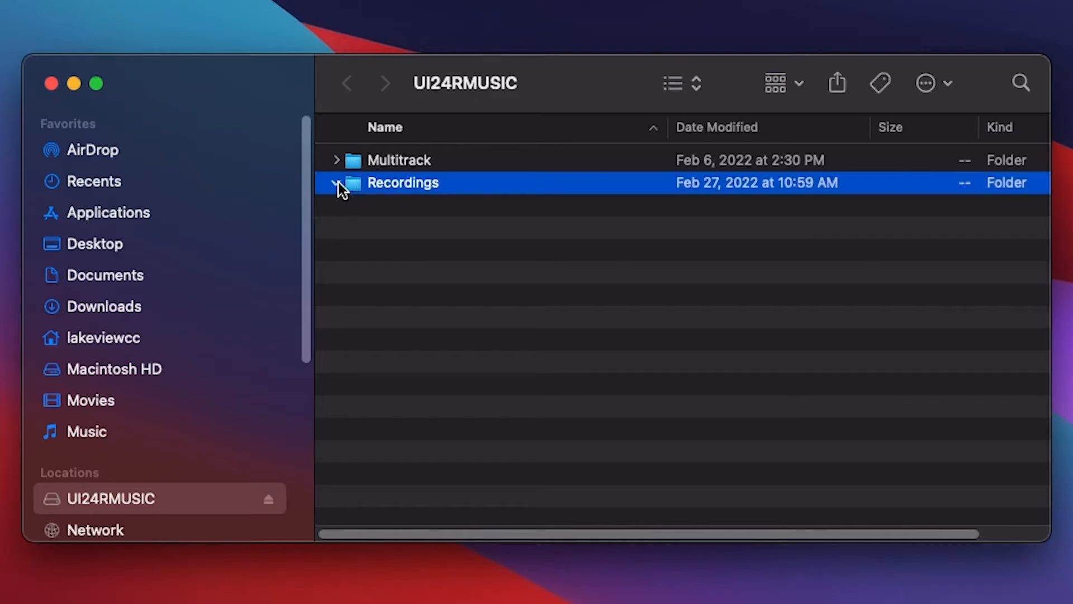
left_click(336, 182)
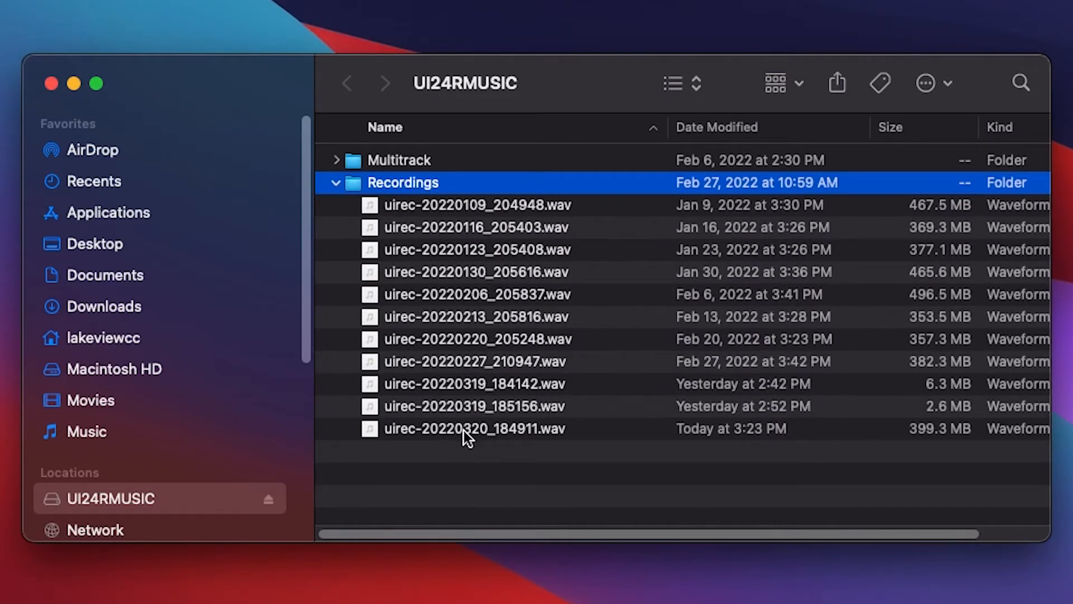
left_click(475, 428)
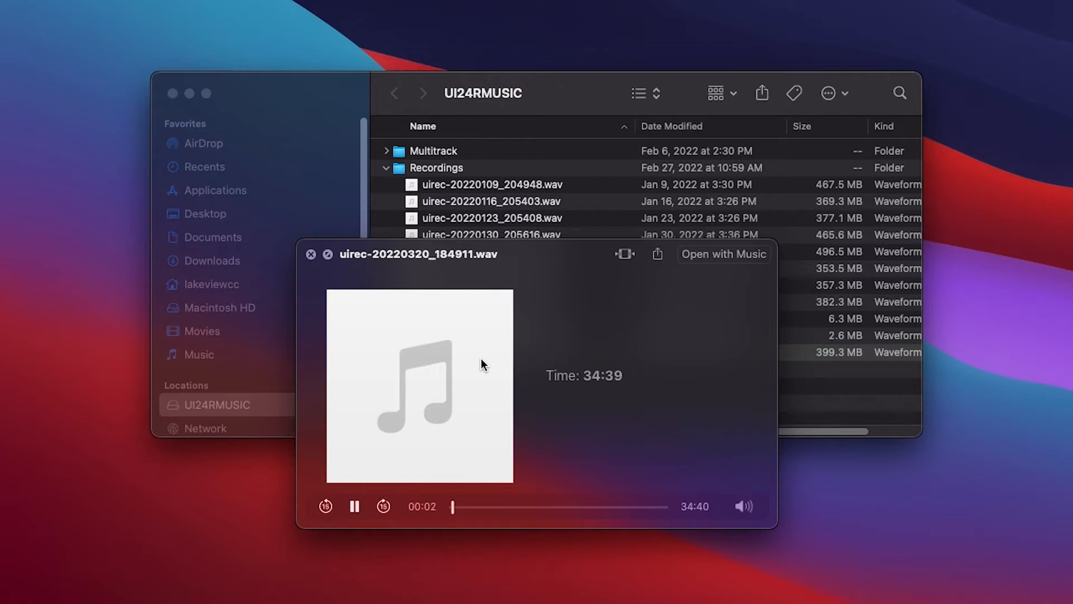
Load uirec-20220320_184911.wav into Audacity via Open With and select the whole track
right_click(407, 277)
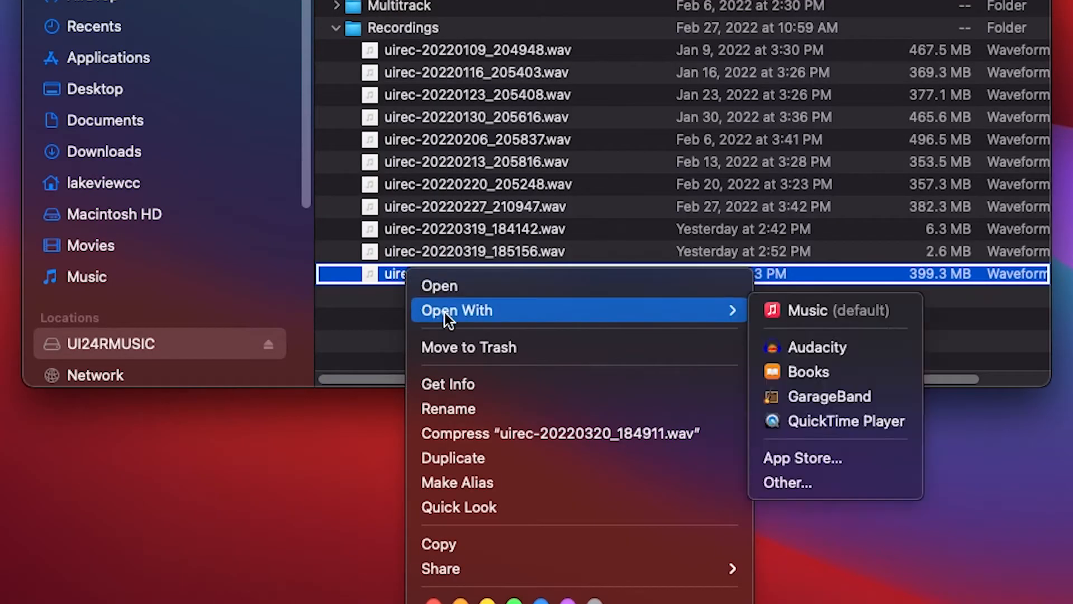
mouse_move(768, 324)
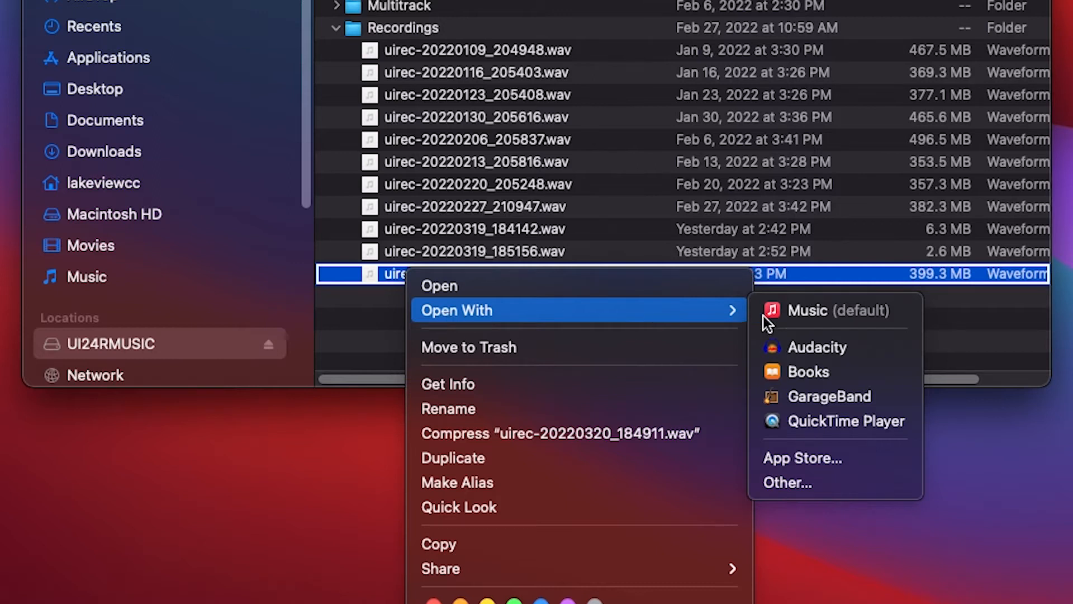
left_click(804, 361)
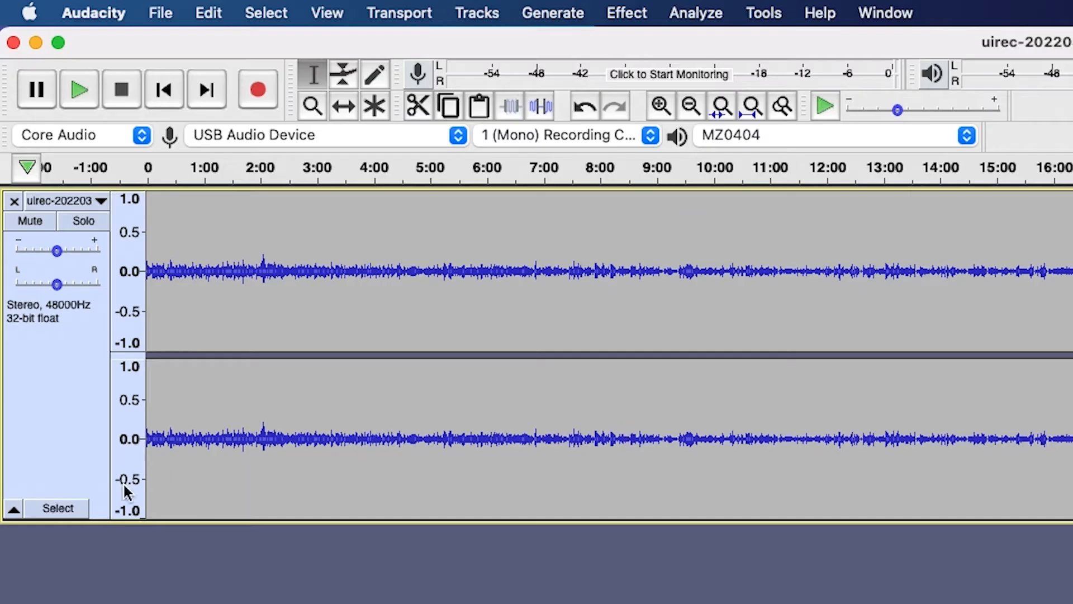
left_click(58, 508)
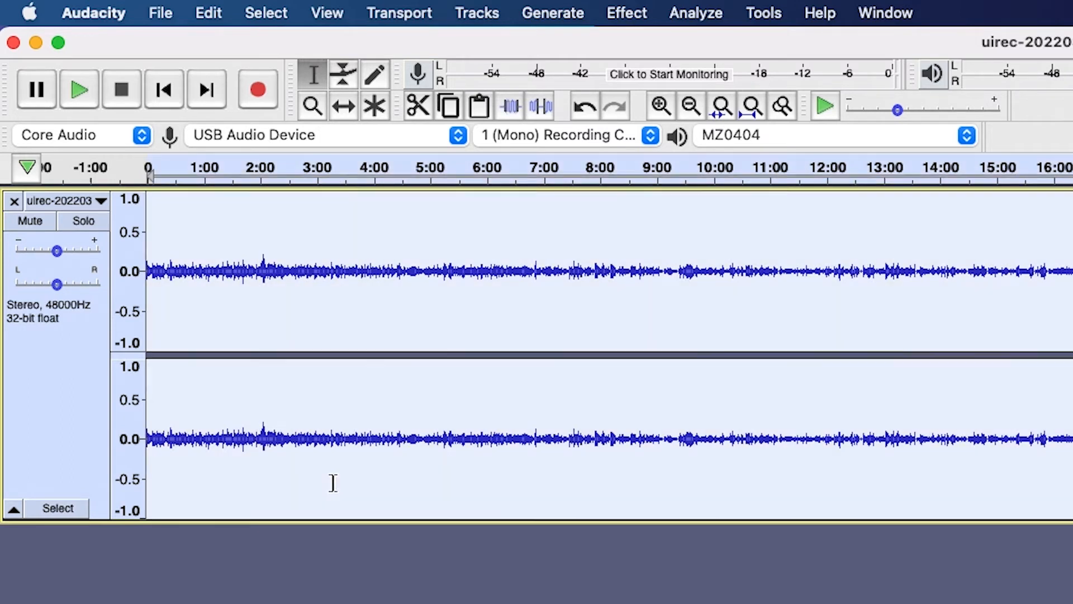
mouse_move(565, 91)
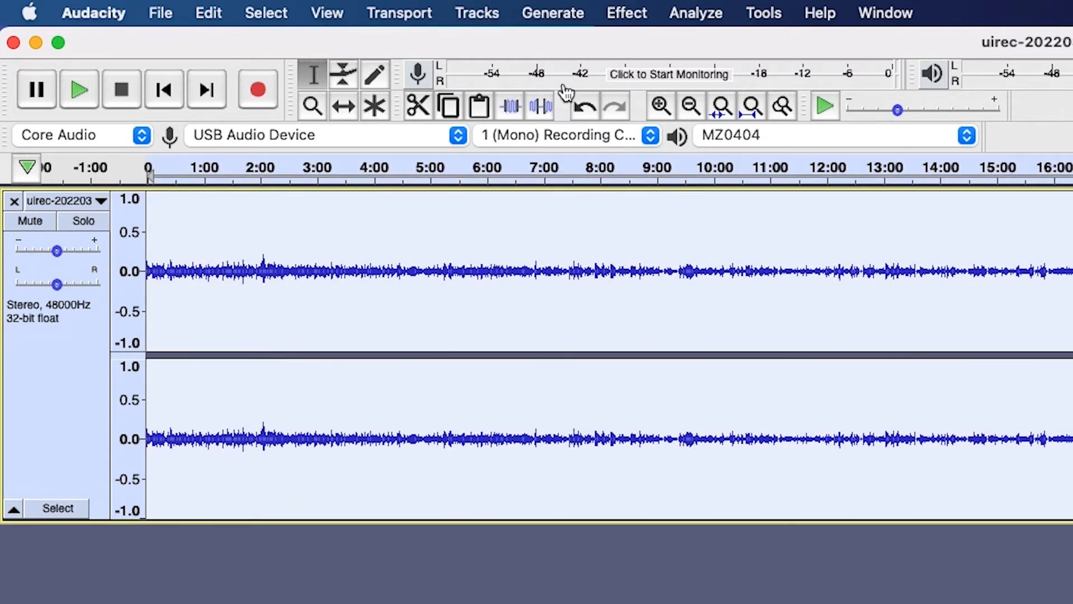
Normalize the selected track to a 0.0 dB peak with Remove DC offset on
left_click(626, 12)
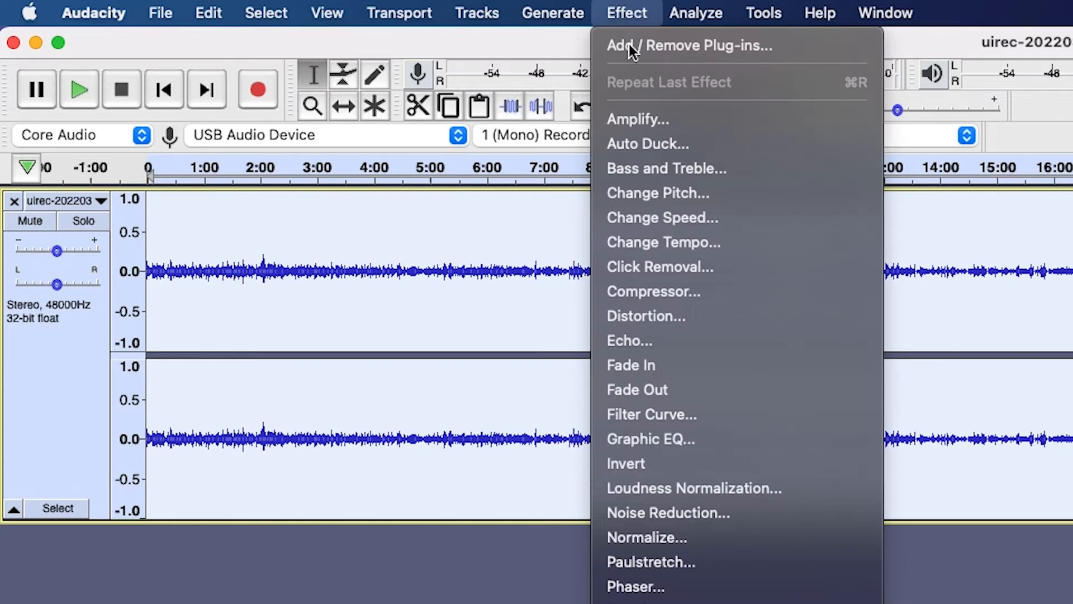
left_click(645, 537)
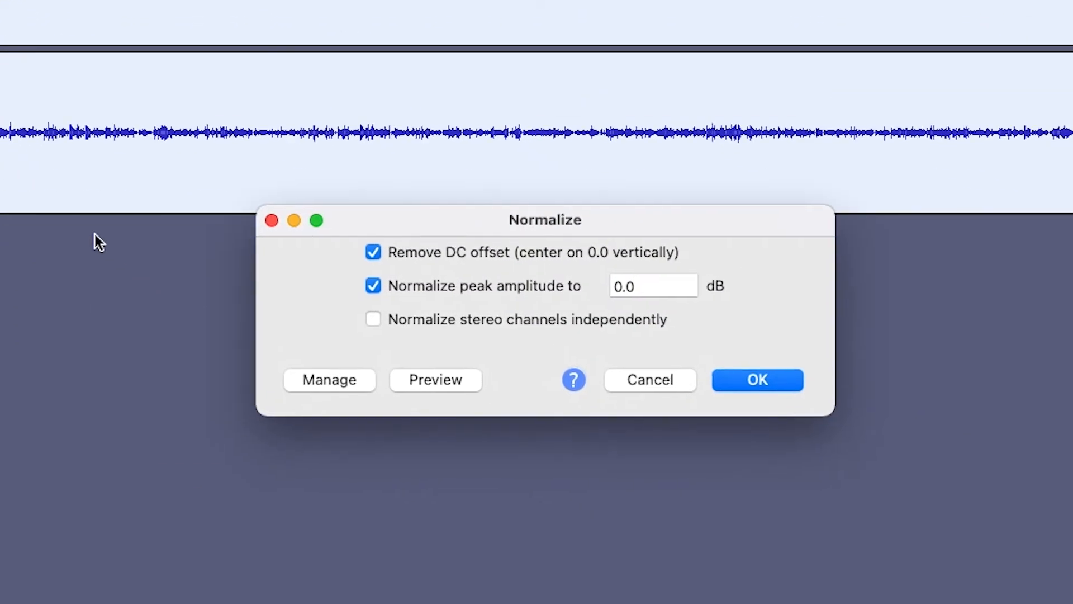
mouse_move(558, 315)
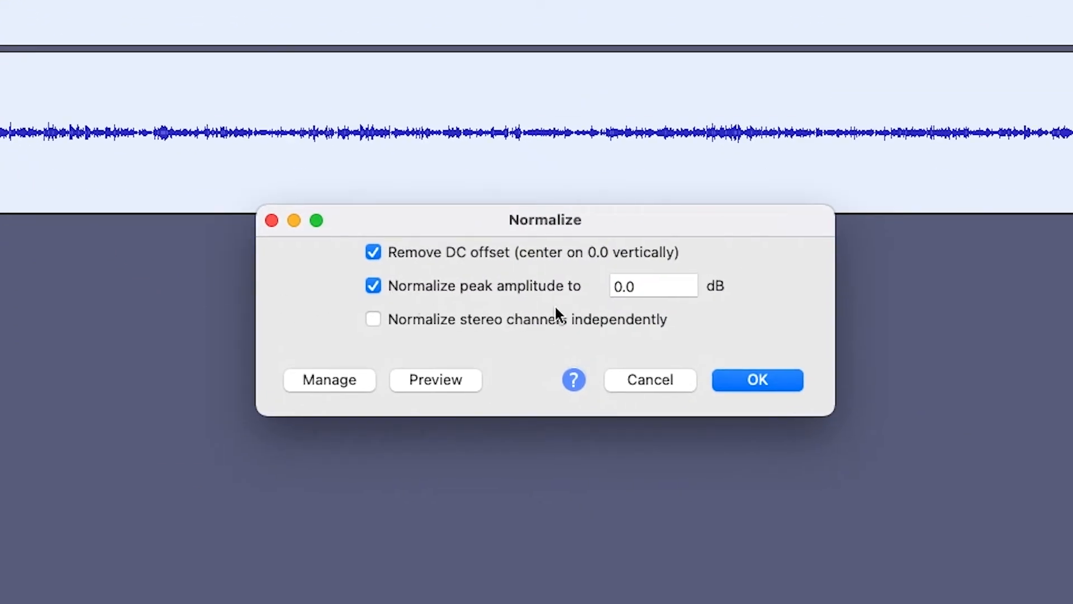
left_click(757, 381)
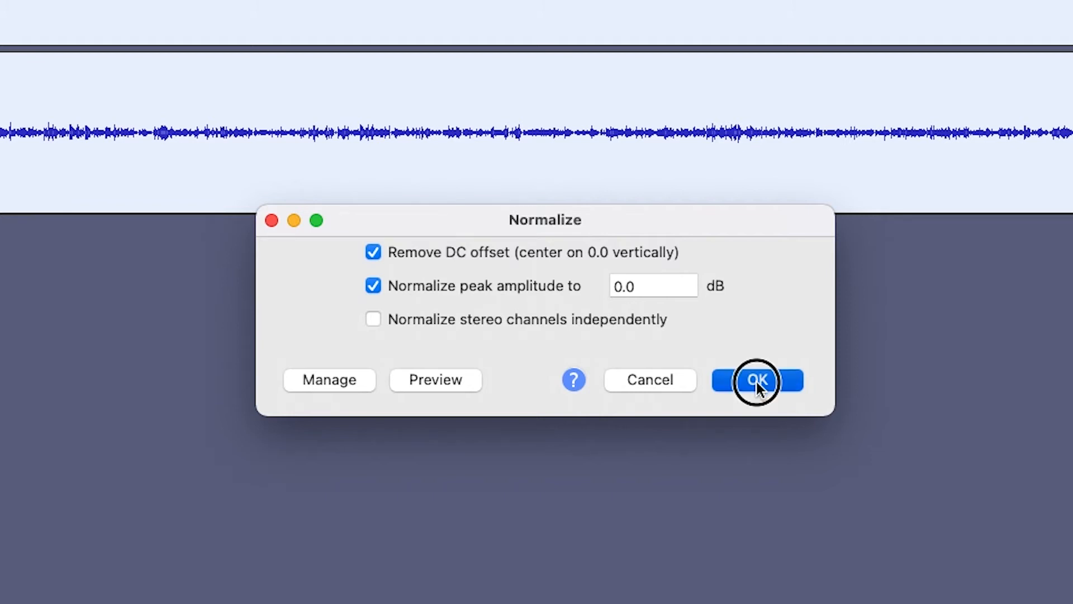
left_click(757, 380)
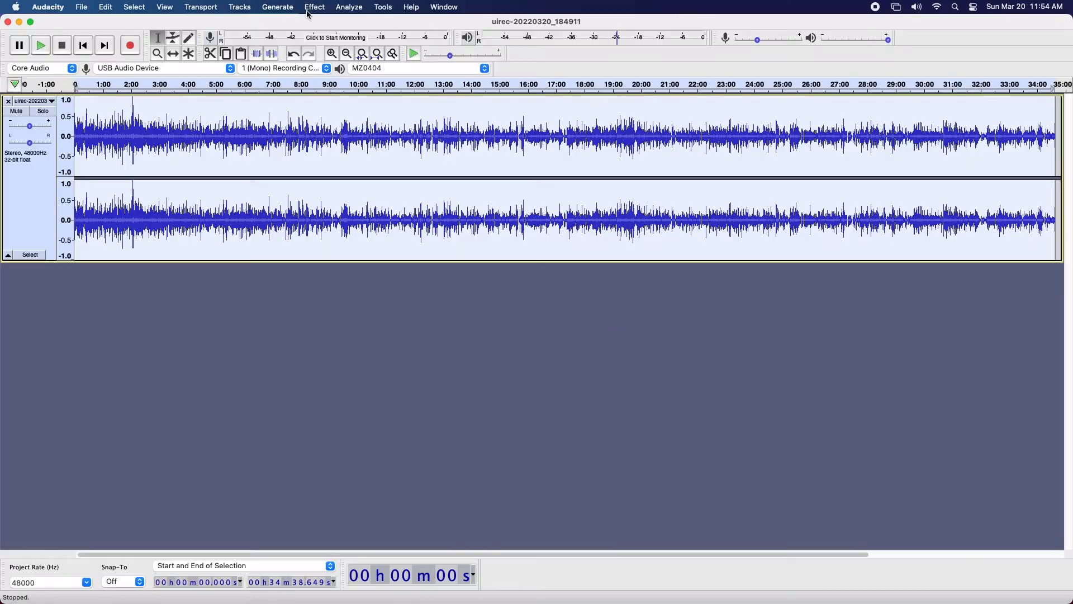
Apply a Soft Limit with 5 dB input gain, -1 dB limit, 10 ms hold and make-up gain
left_click(314, 7)
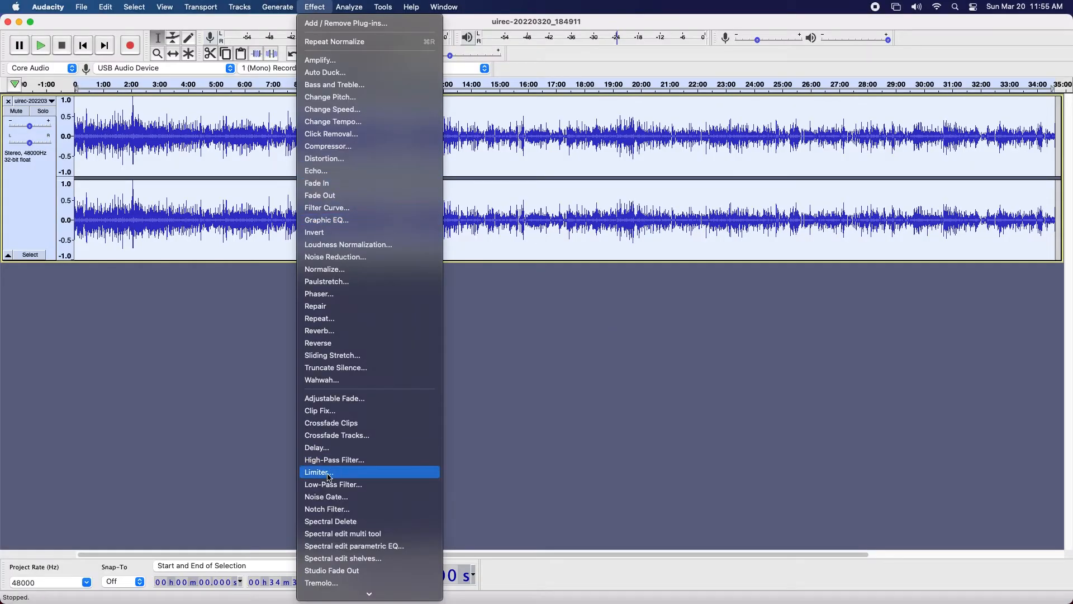
left_click(317, 472)
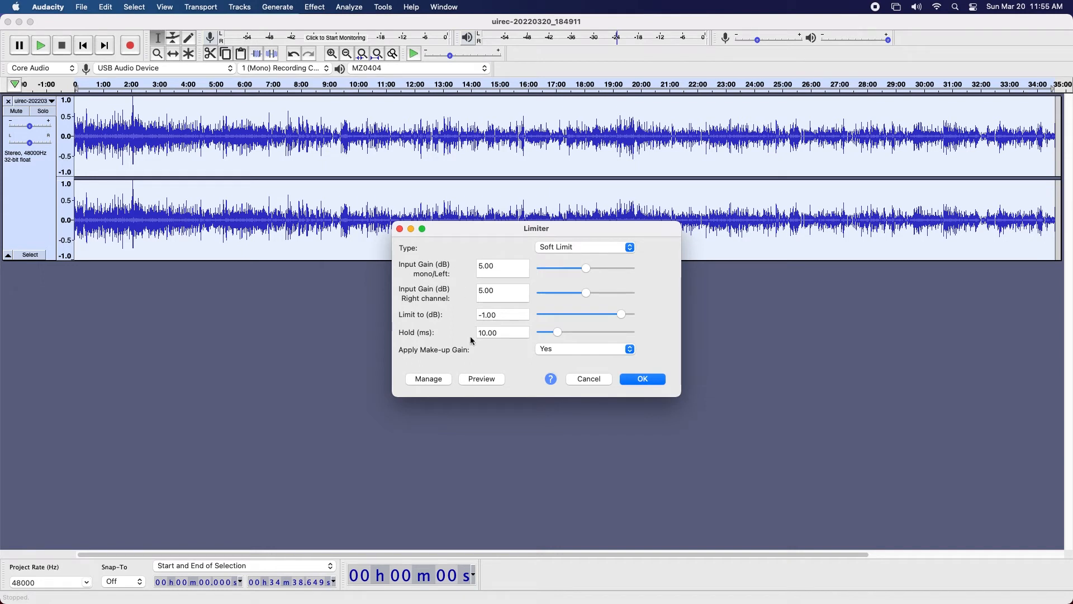
left_click(641, 379)
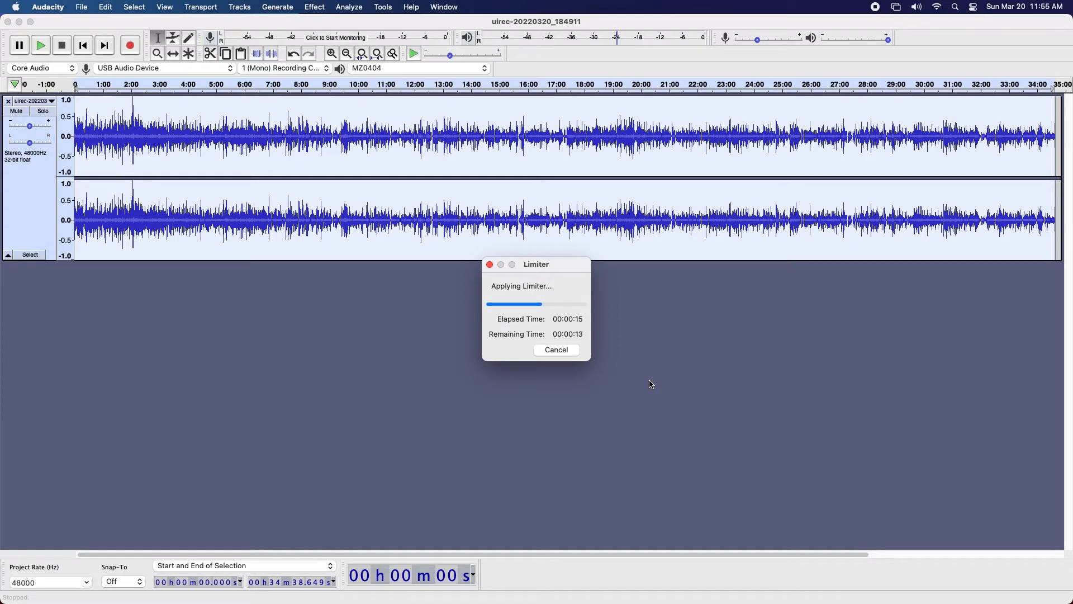
Export as MP3 named Sermon-03-… into Sermon Audio > 2022 at 192 kbps constant mono
left_click(81, 7)
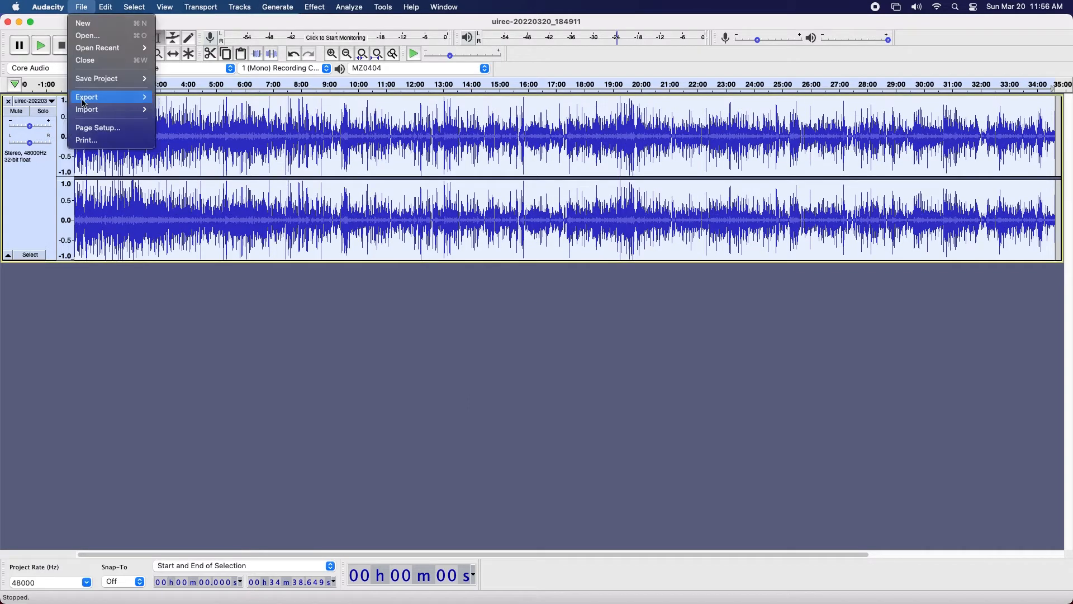
mouse_move(86, 97)
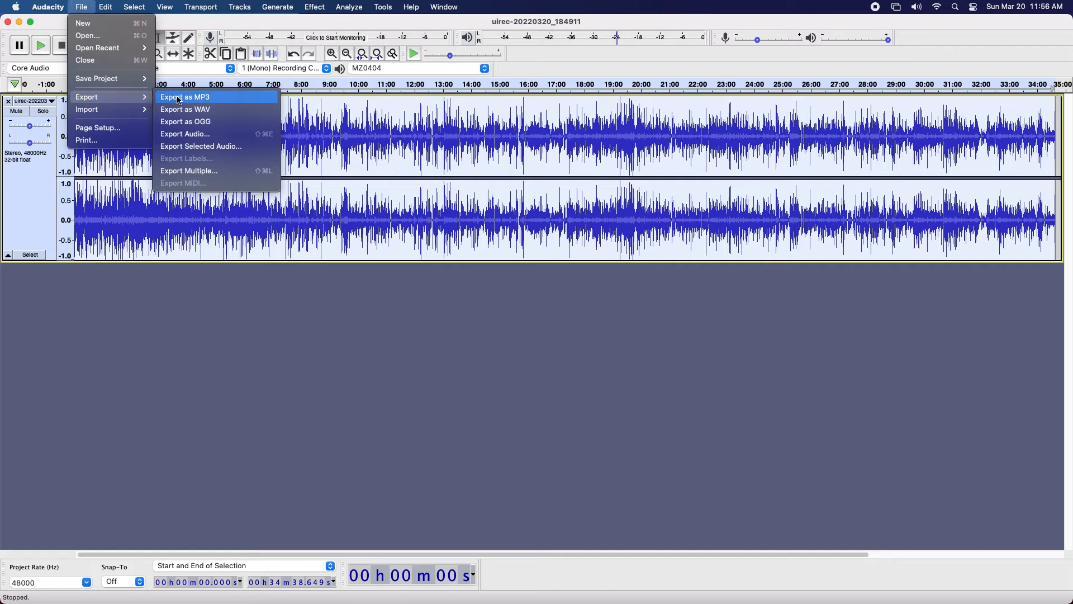
left_click(183, 96)
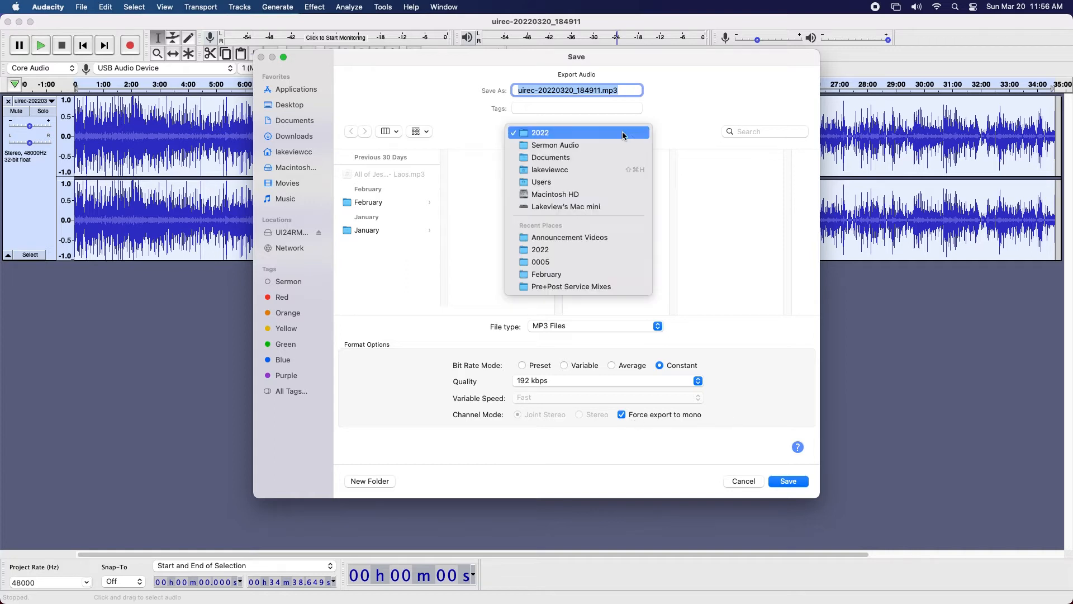
left_click(555, 145)
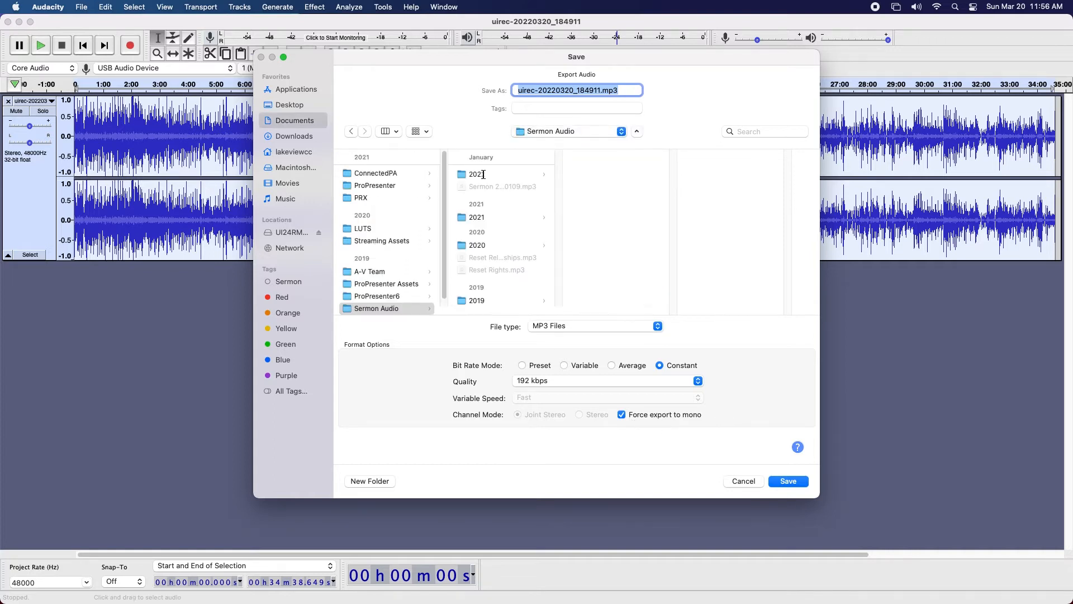
left_click(477, 174)
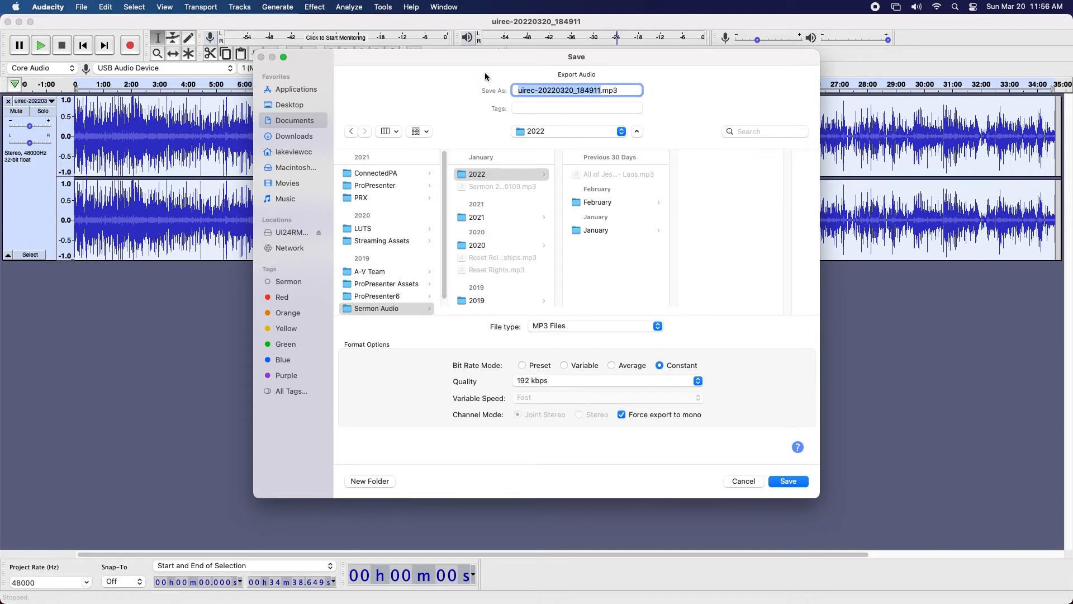
type("Sermon-03-.mp3")
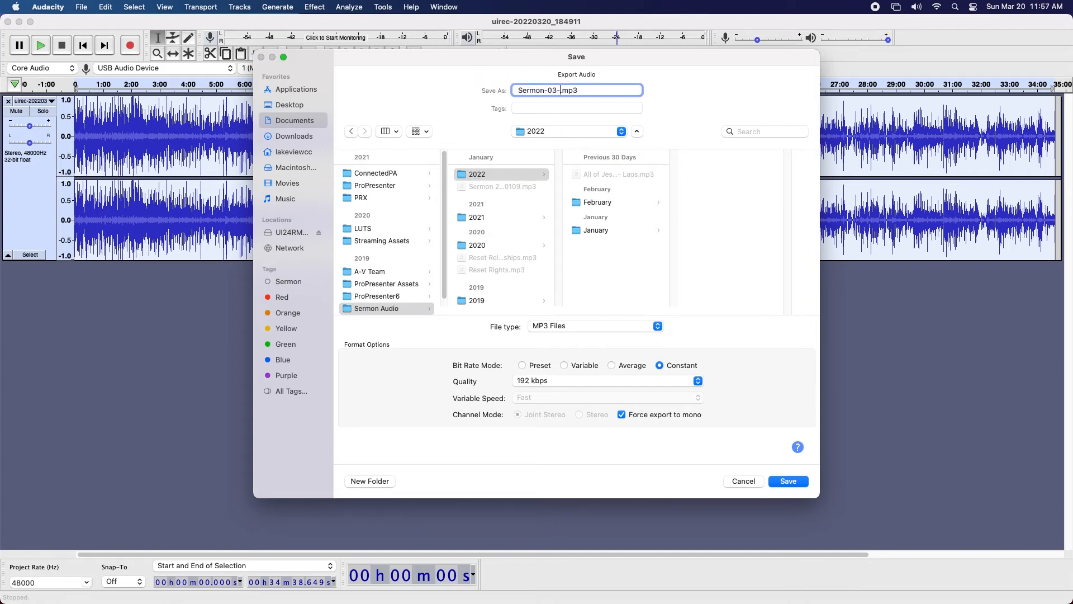
left_click(787, 481)
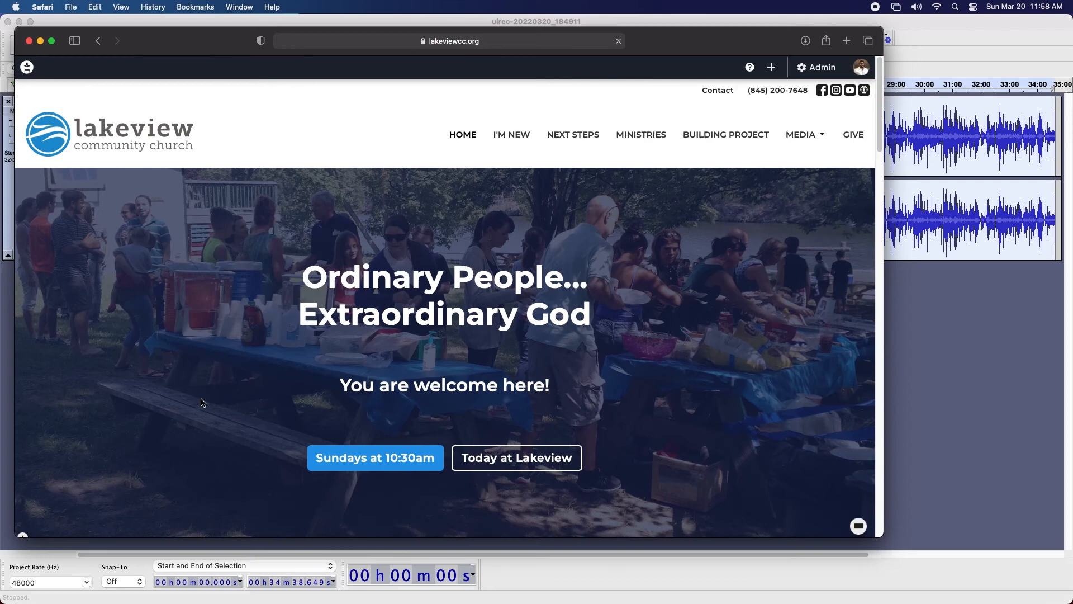
Go to Media > Messages and edit the current Straight Answers to Crooked Questions message
left_click(801, 134)
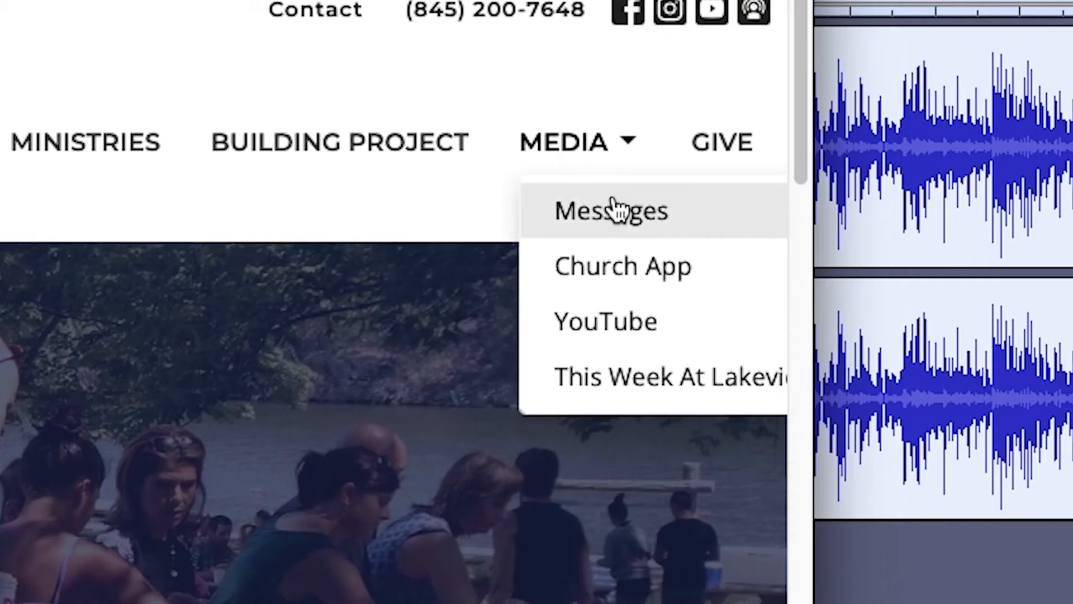
mouse_move(619, 229)
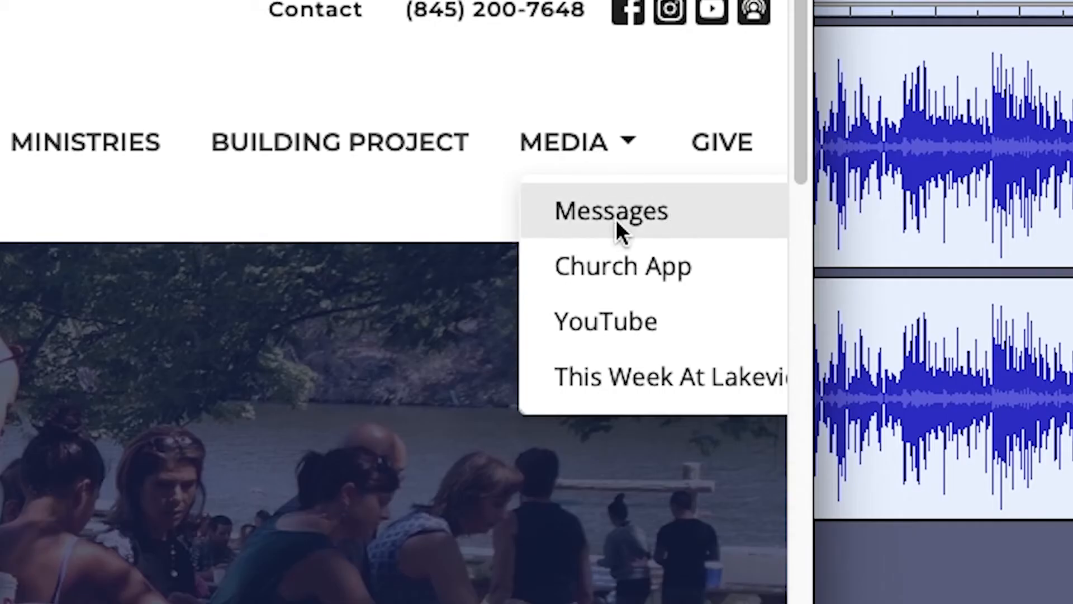
left_click(611, 210)
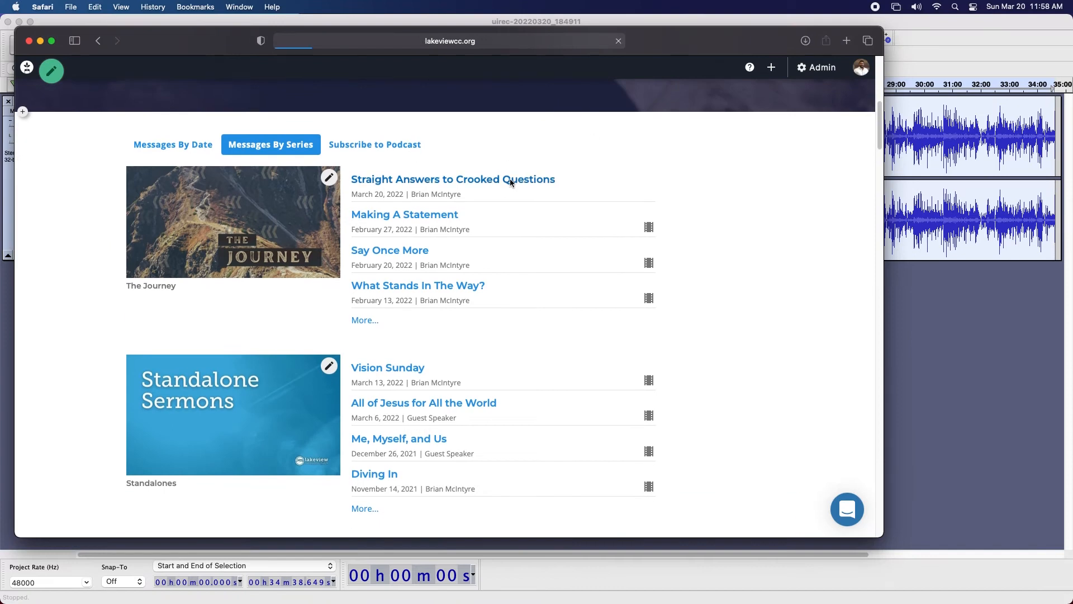
left_click(453, 179)
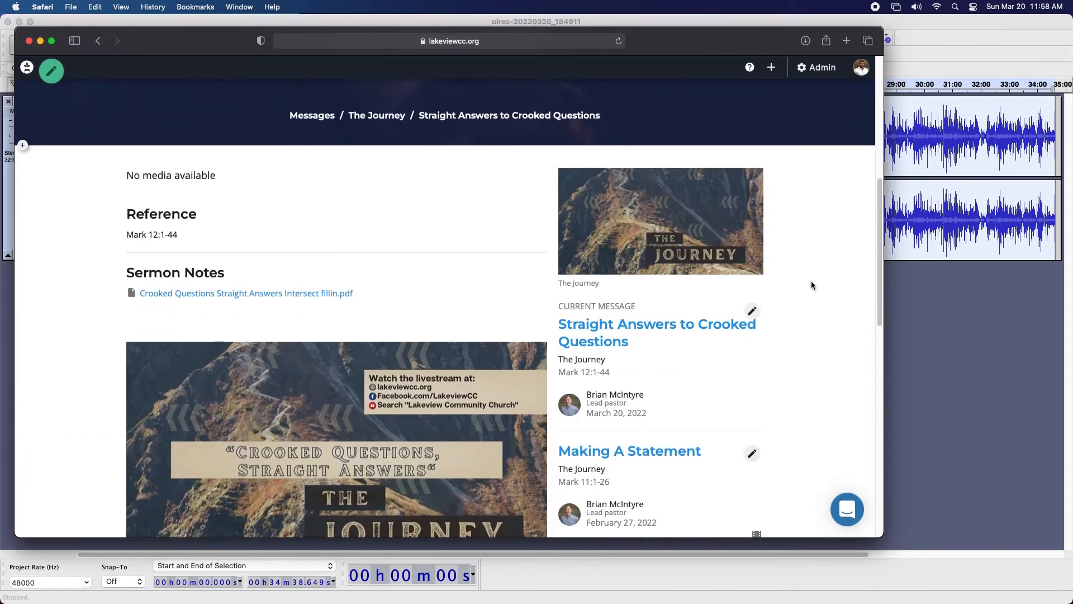
mouse_move(751, 310)
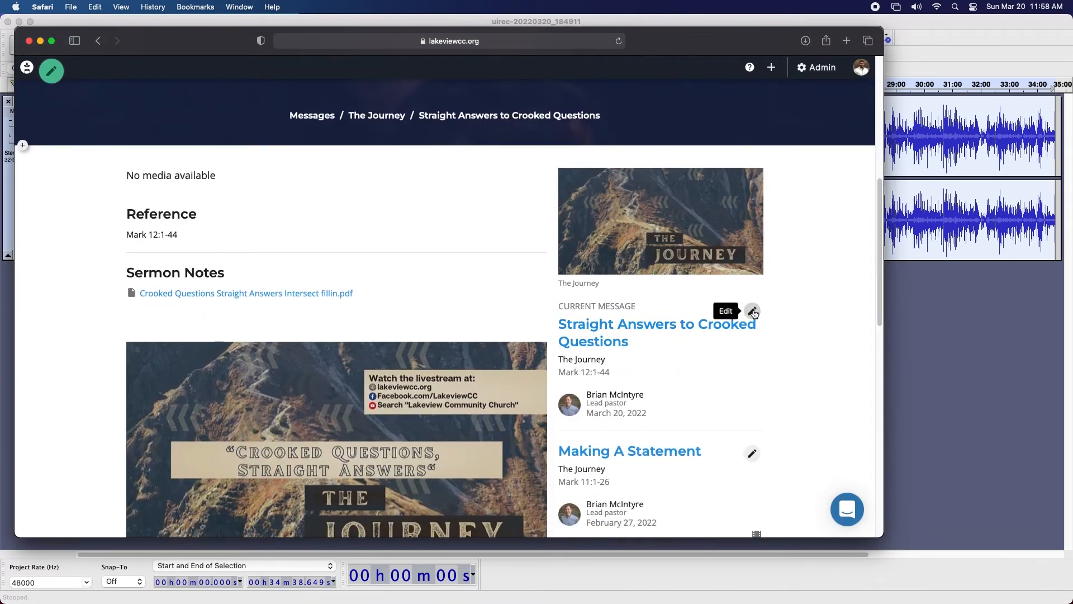
left_click(752, 311)
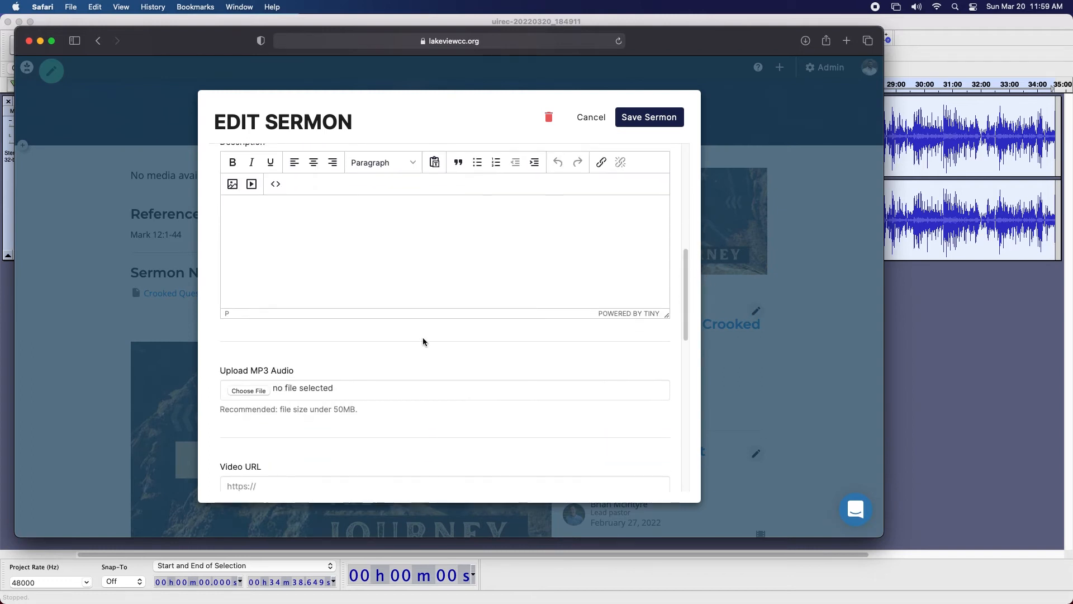
Upload Sermon-03-20-22.mp3, save the sermon, and confirm the audio plays on its page
left_click(248, 391)
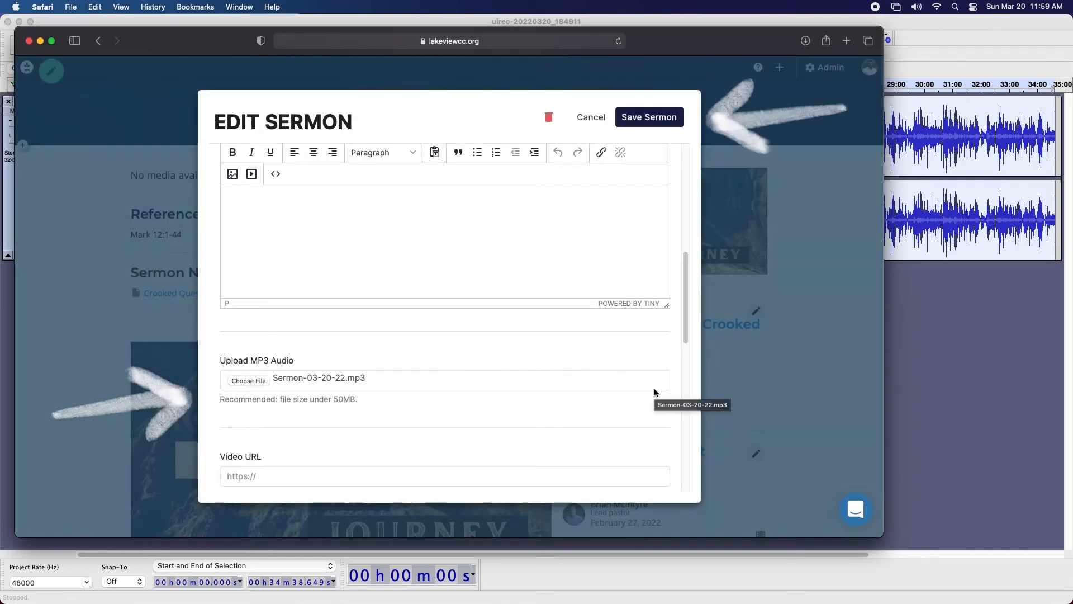
left_click(648, 118)
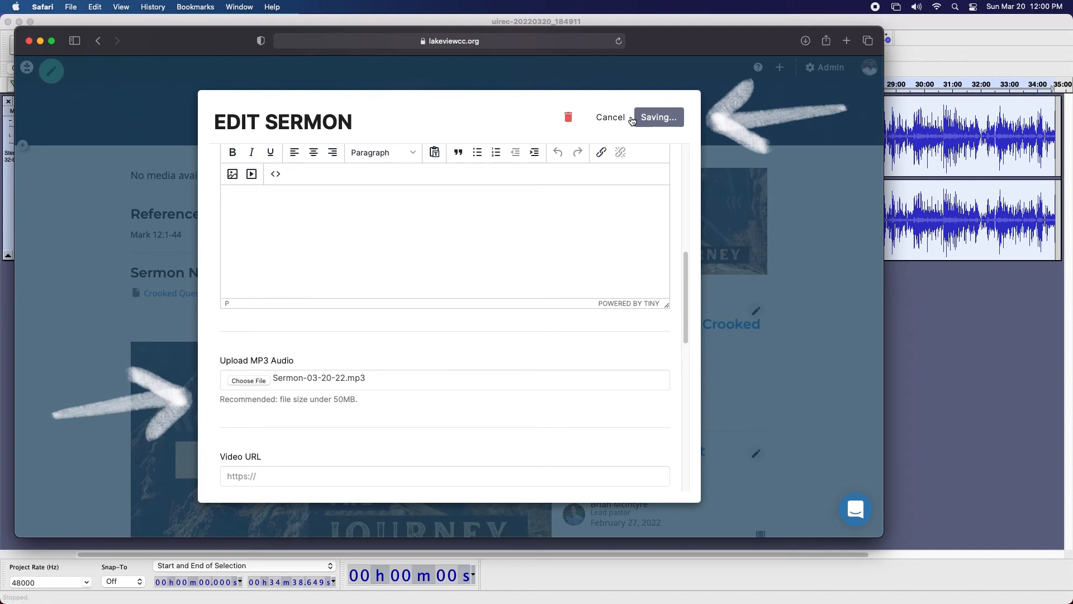
left_click(657, 117)
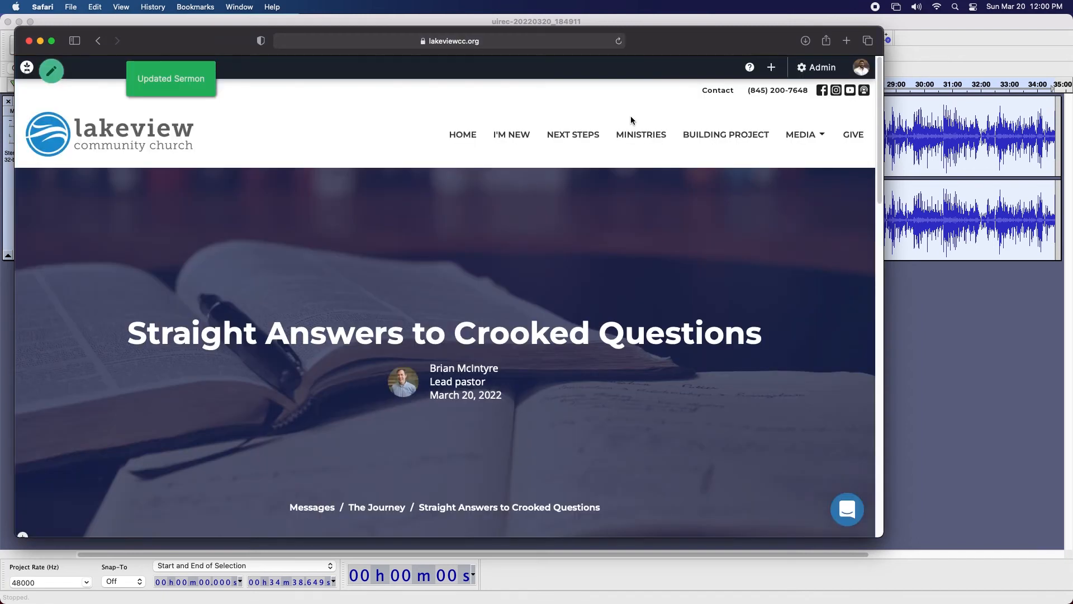
scroll("down", 3)
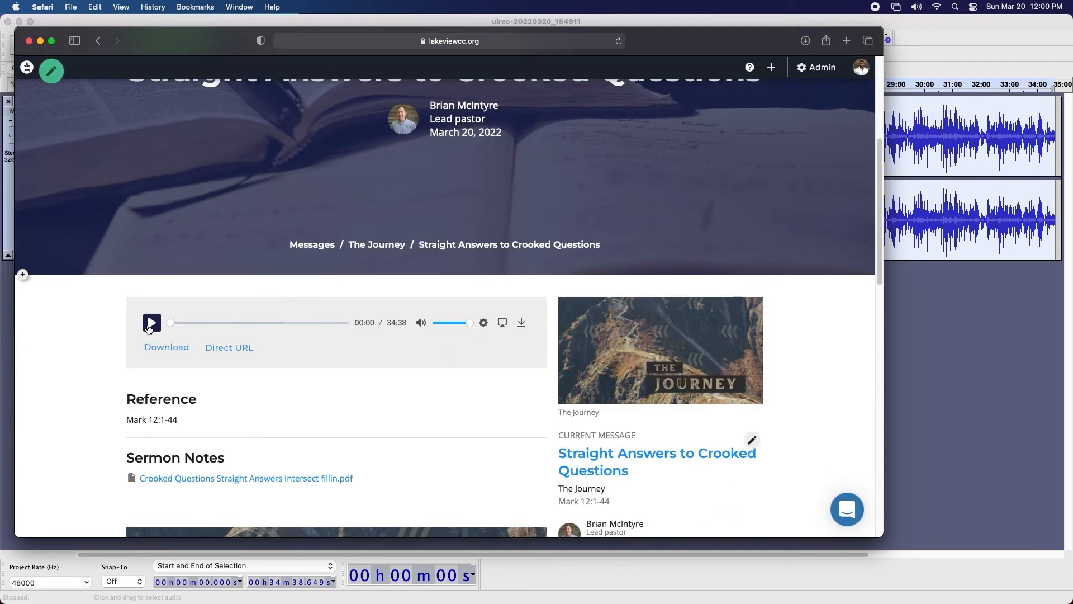
left_click(151, 322)
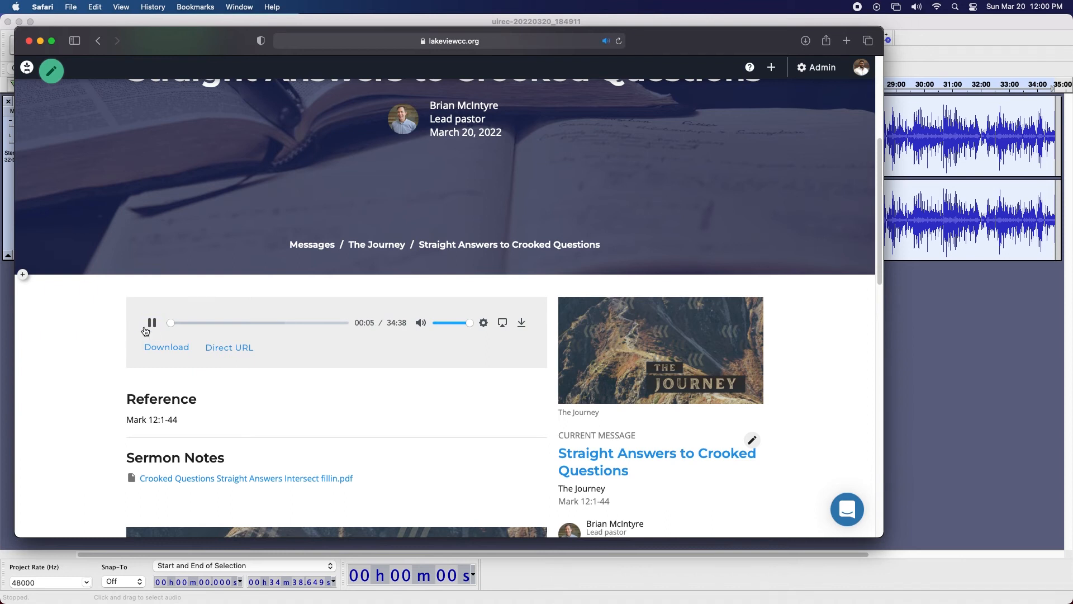
left_click(47, 6)
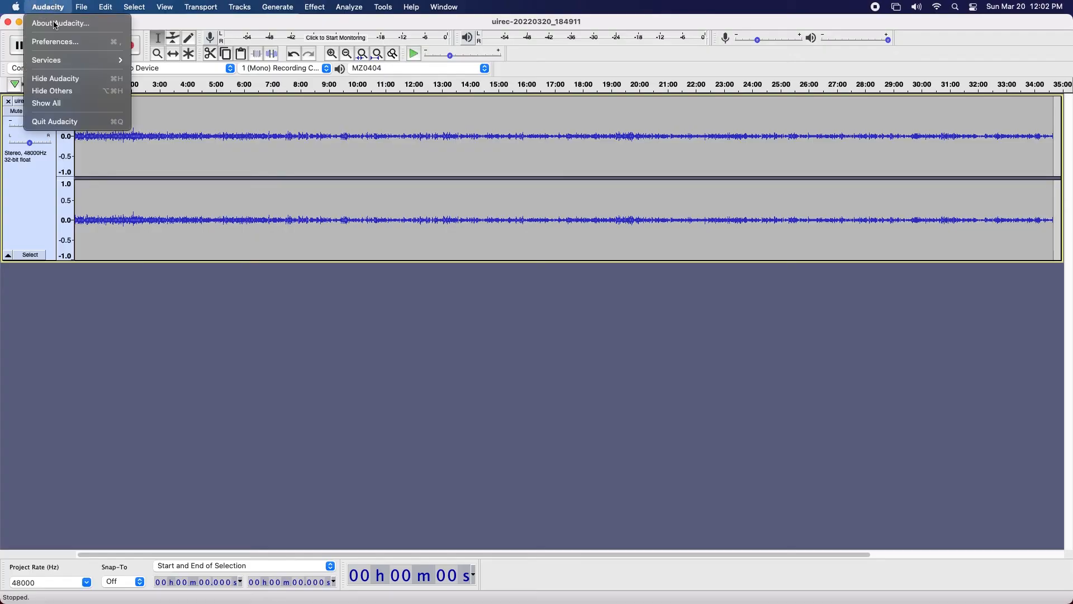
Quit Audacity, answering No to saving the project changes
left_click(54, 121)
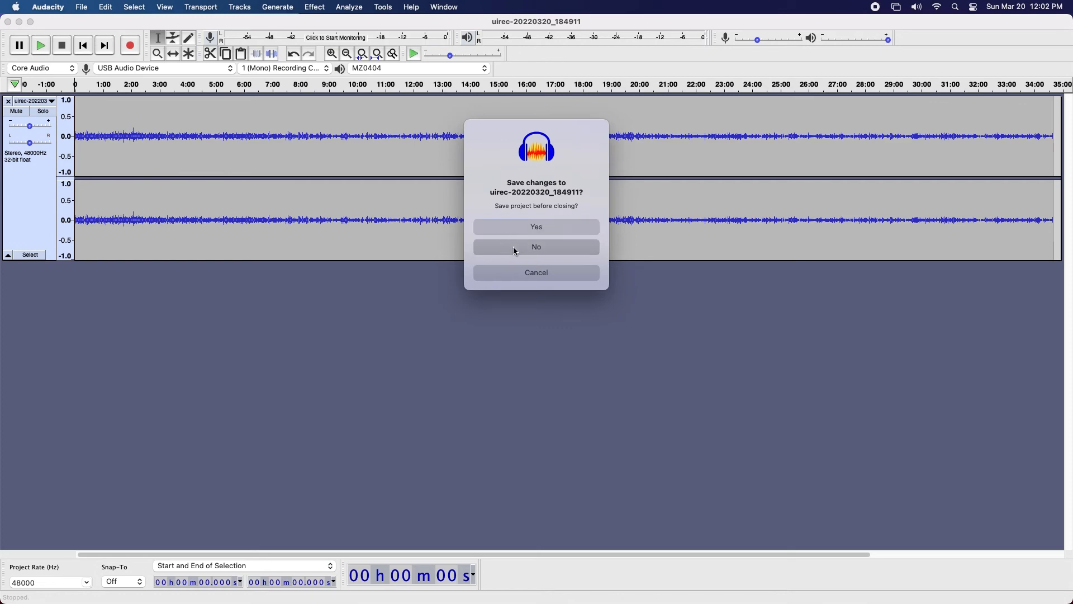
left_click(537, 247)
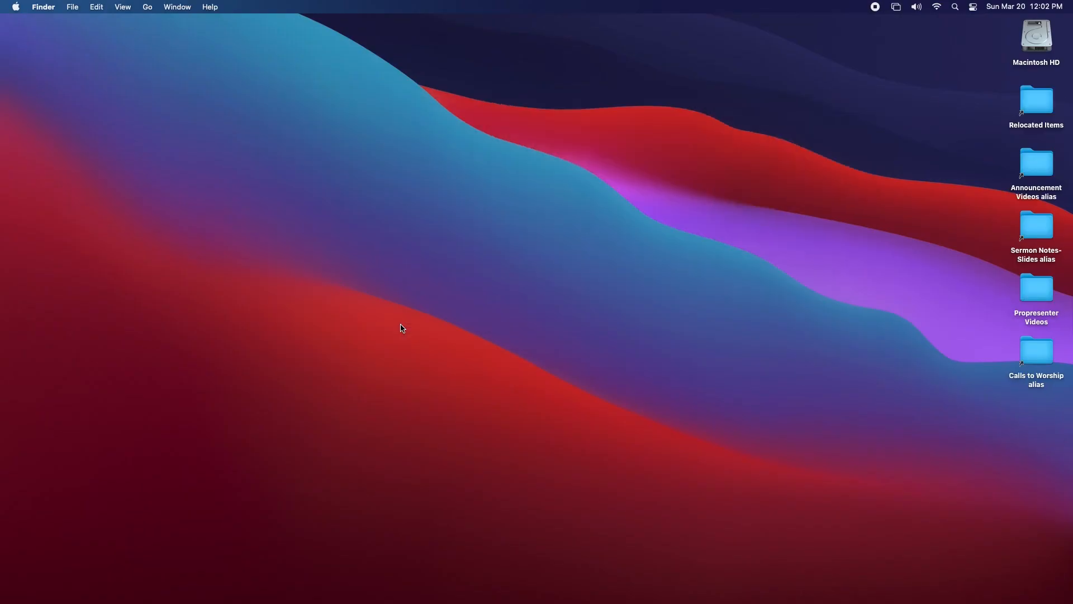